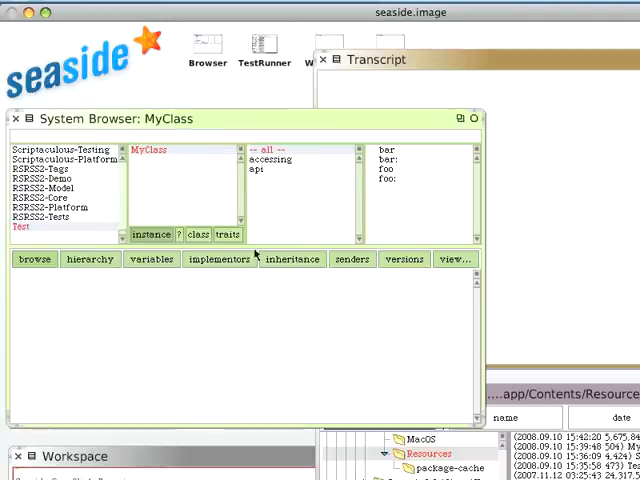
mouse_move(189, 158)
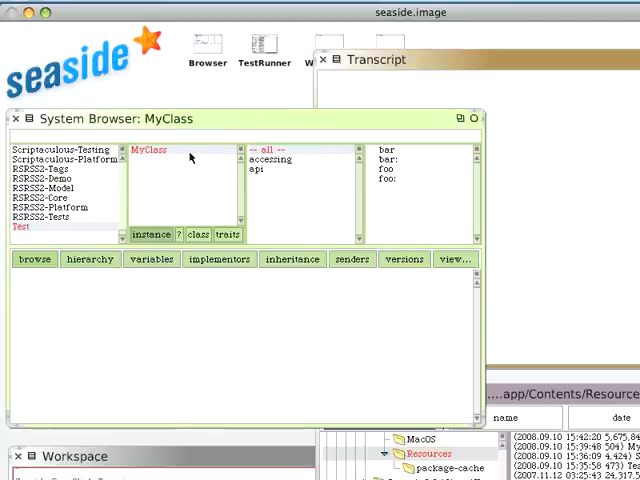
- File out the Test category to Test.st, overwriting the existing file
right_click(160, 160)
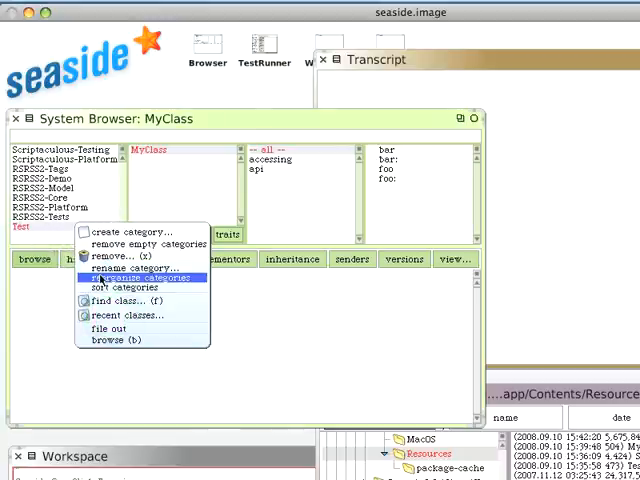
left_click(114, 332)
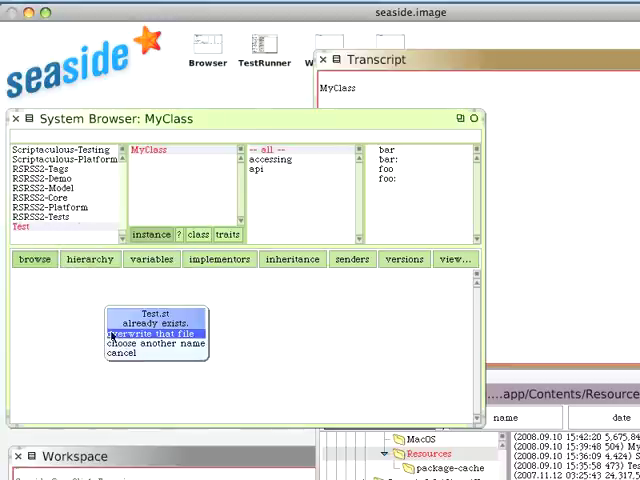
left_click(156, 332)
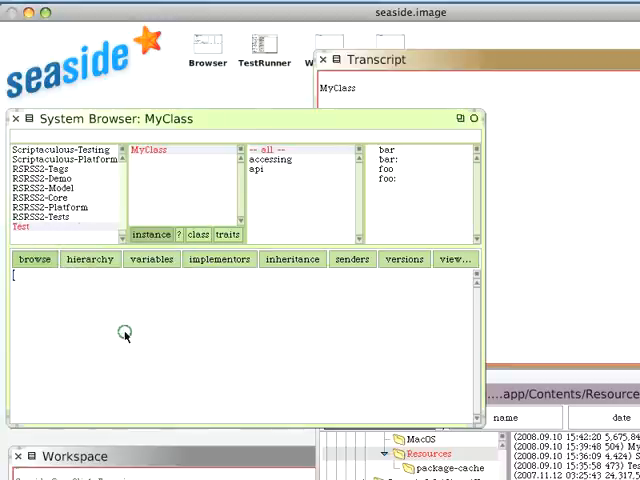
mouse_move(550, 435)
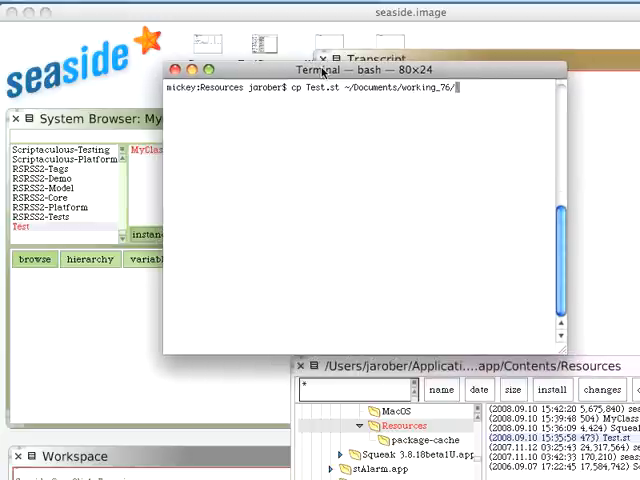
- Run the cp command copying Test.st into ~/Documents/working_76
key("Return")
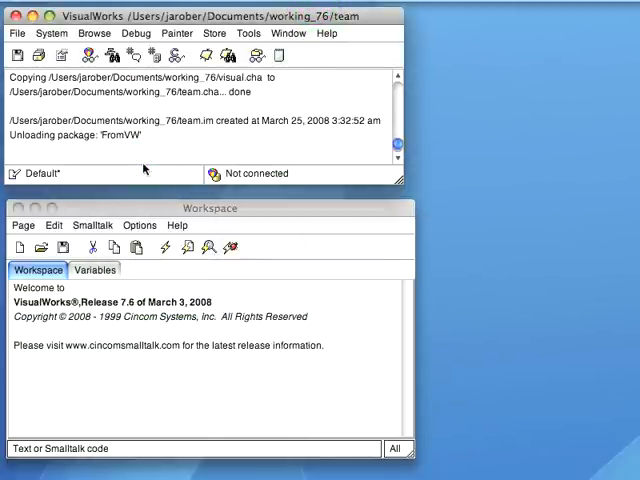
mouse_move(139, 35)
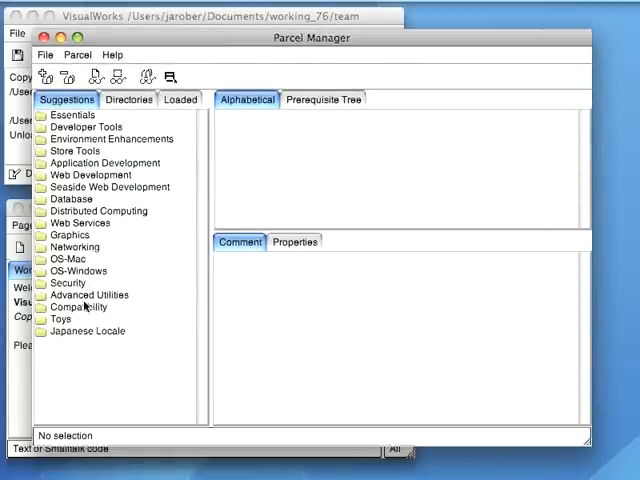
- Select the Compatibility group in the Parcel Manager's Suggestions list
left_click(78, 307)
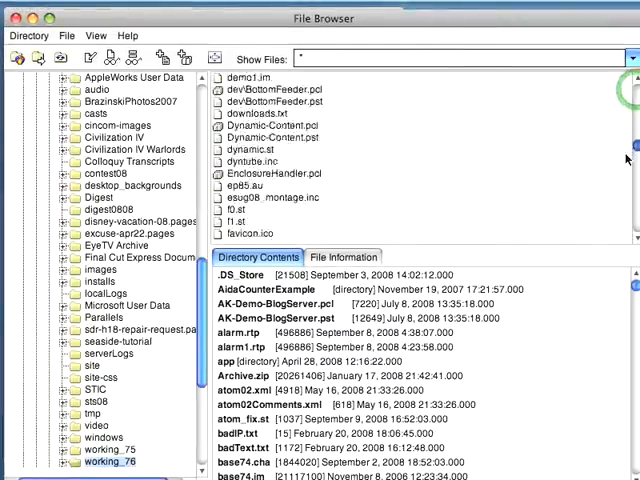
- File in Test.st from working_76 to load MyClass into VisualWorks
scroll("down", 3)
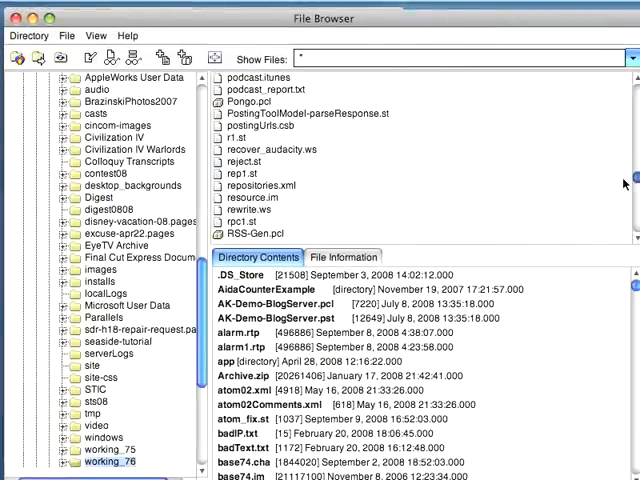
scroll("down", 3)
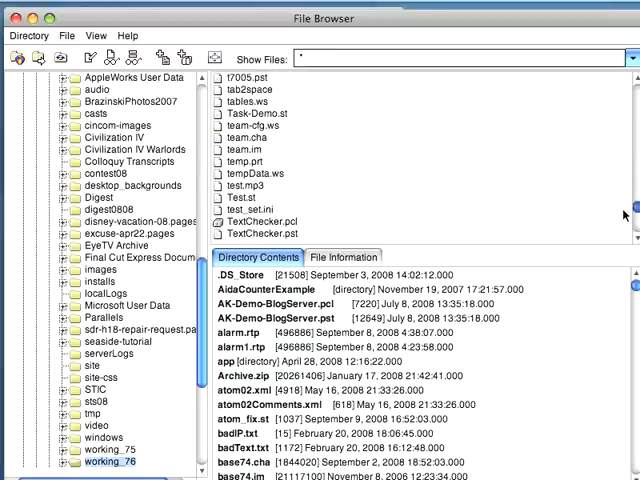
left_click(232, 149)
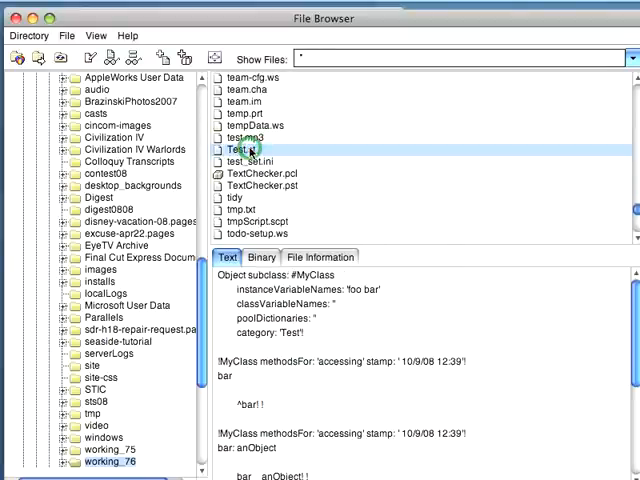
right_click(237, 150)
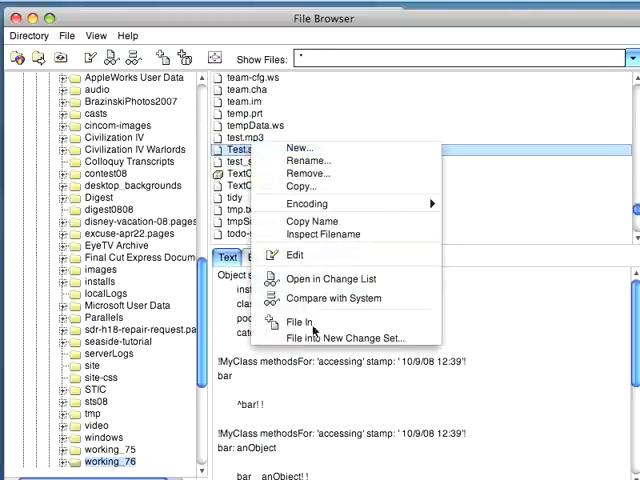
left_click(300, 321)
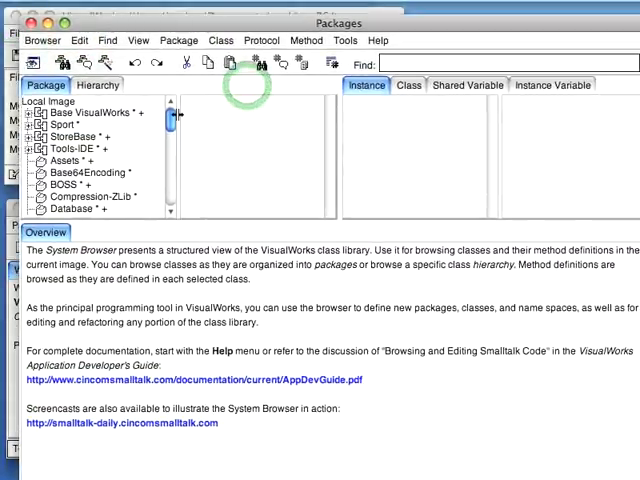
- Evaluate 'MyClass new' in the workspace after viewing MyClass's definition
scroll("down", 3)
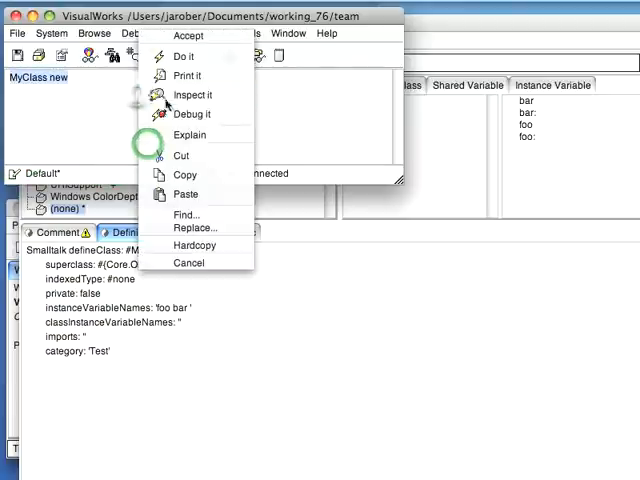
left_click(197, 94)
type("ap")
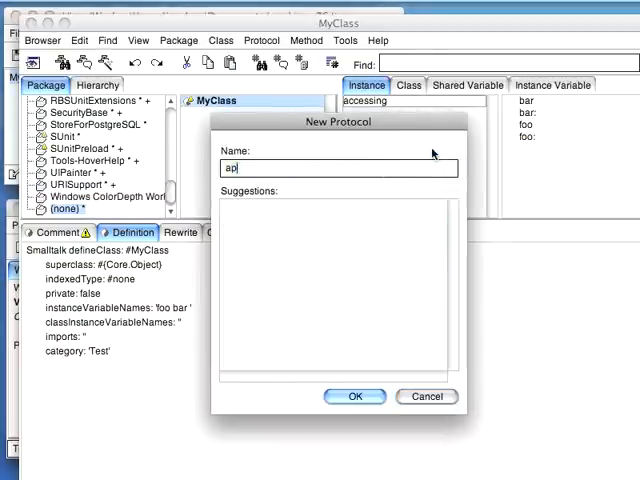
- Create the api protocol and type a doStuff method showing 'From VW'
left_click(355, 396)
type("doStu")
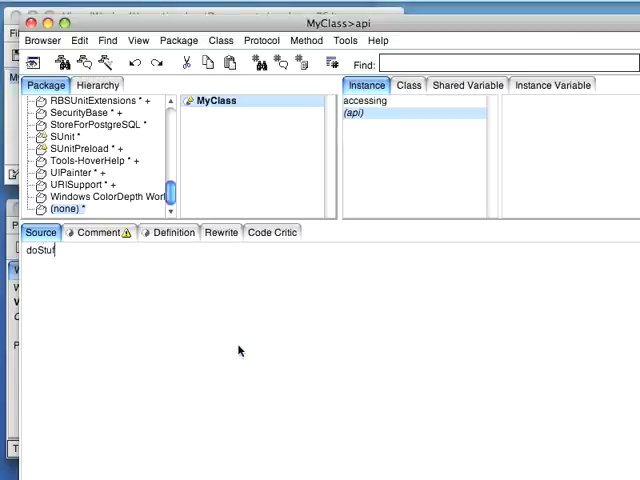
type("f")
type("Transcript show")
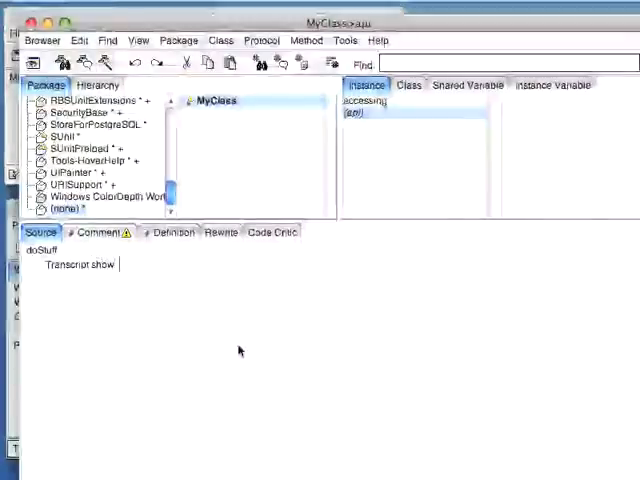
type("'from VW'")
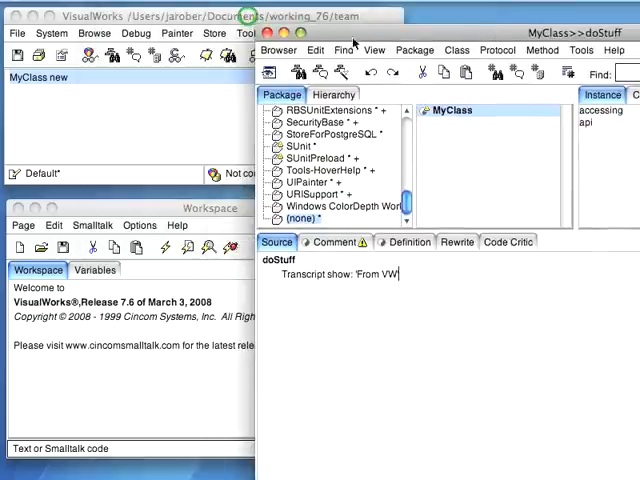
- Set the default file-out format to Squeak in the Source settings
left_click(50, 33)
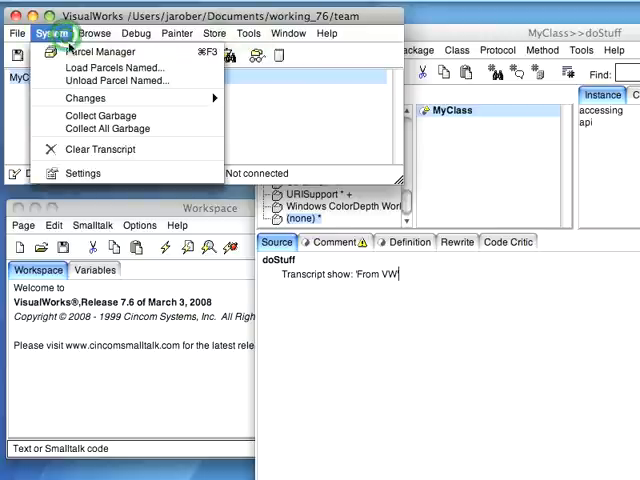
left_click(82, 173)
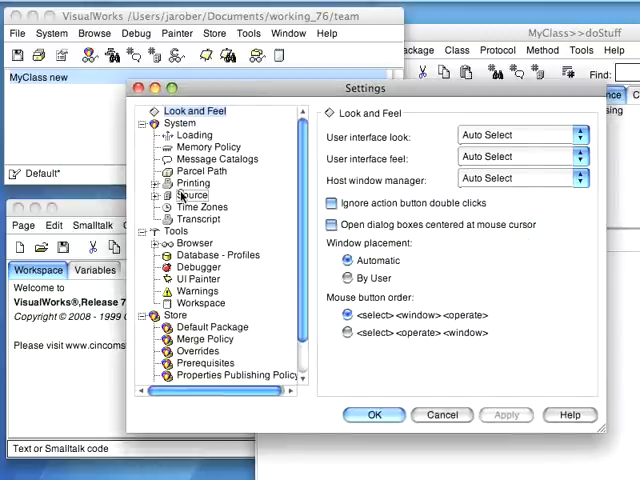
left_click(188, 194)
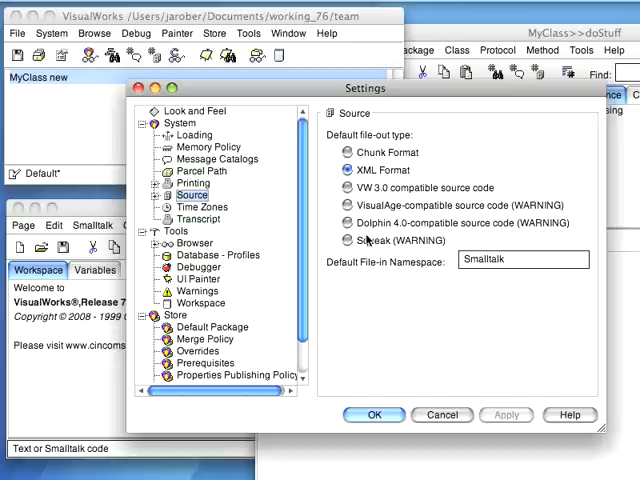
left_click(334, 240)
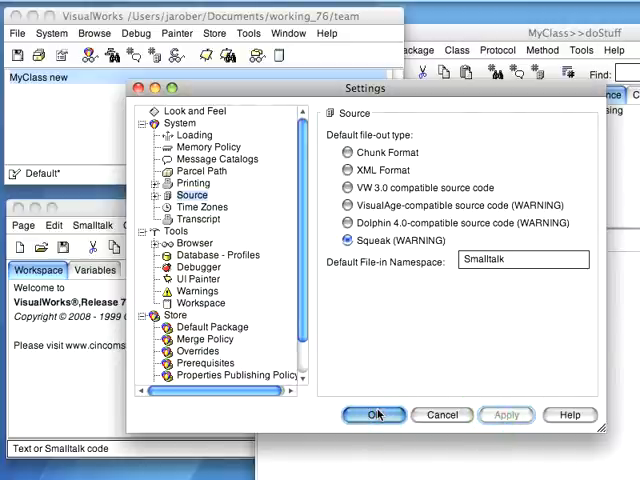
left_click(374, 415)
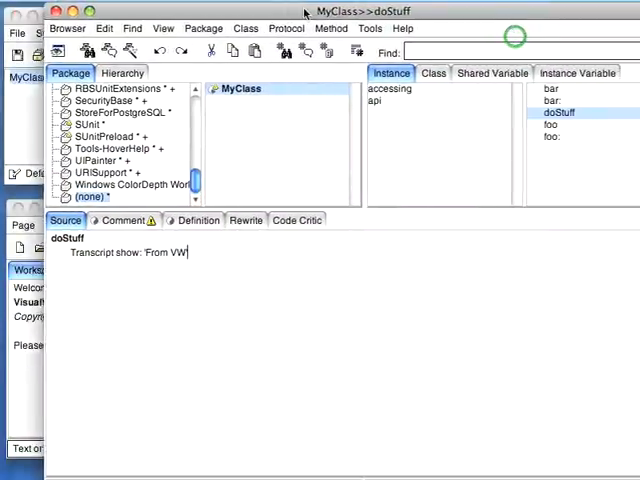
- File out MyClass as MyClass.st into the Squeak Seaside folder
right_click(240, 88)
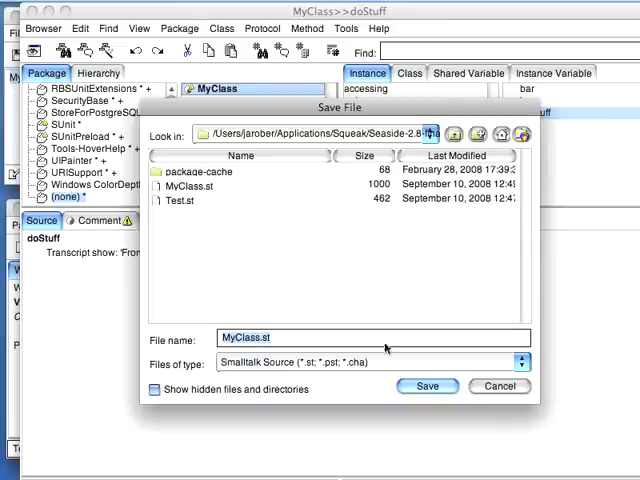
left_click(436, 386)
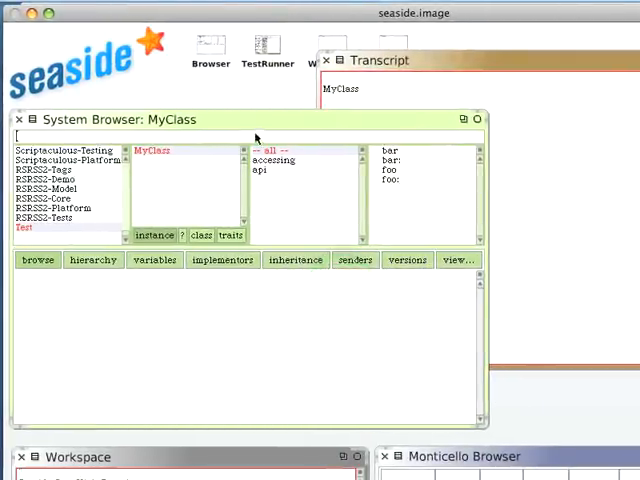
mouse_move(460, 79)
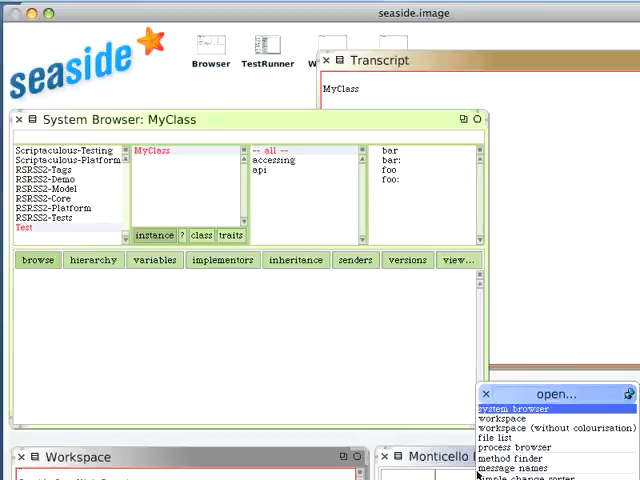
- File in MyClass.st from the file list and view MyClass's doStuff method
left_click(503, 436)
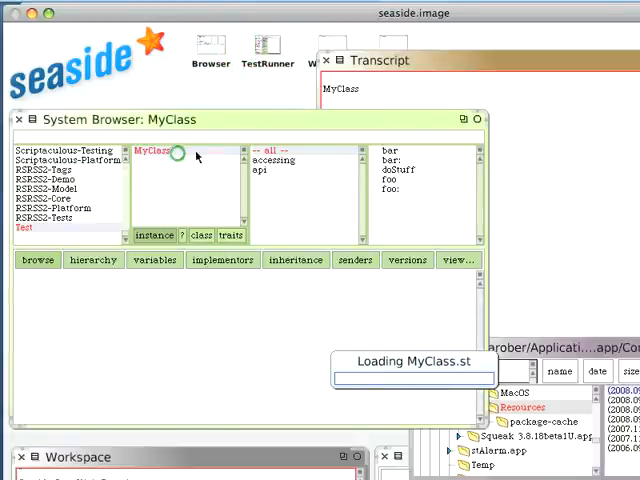
left_click(397, 169)
type("MyClass new")
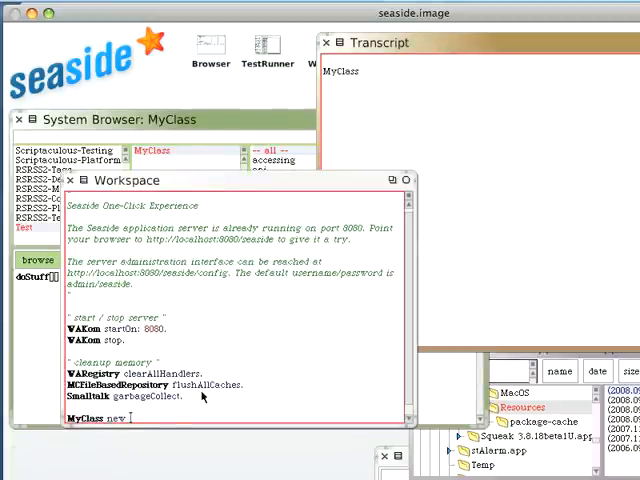
- Append doStuff so the workspace reads 'MyClass new doStuff'
type("doStuff")
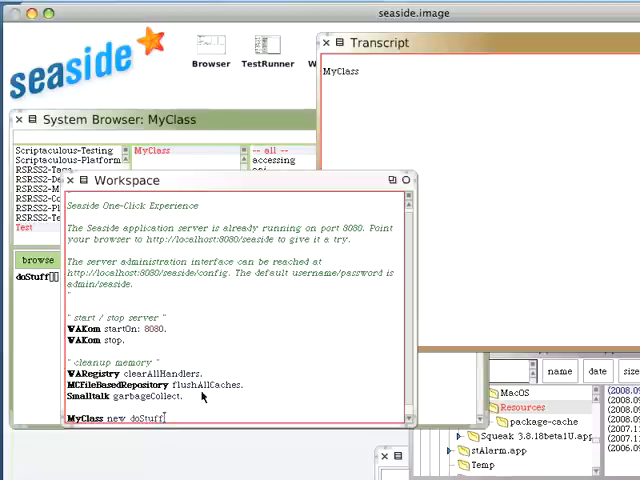